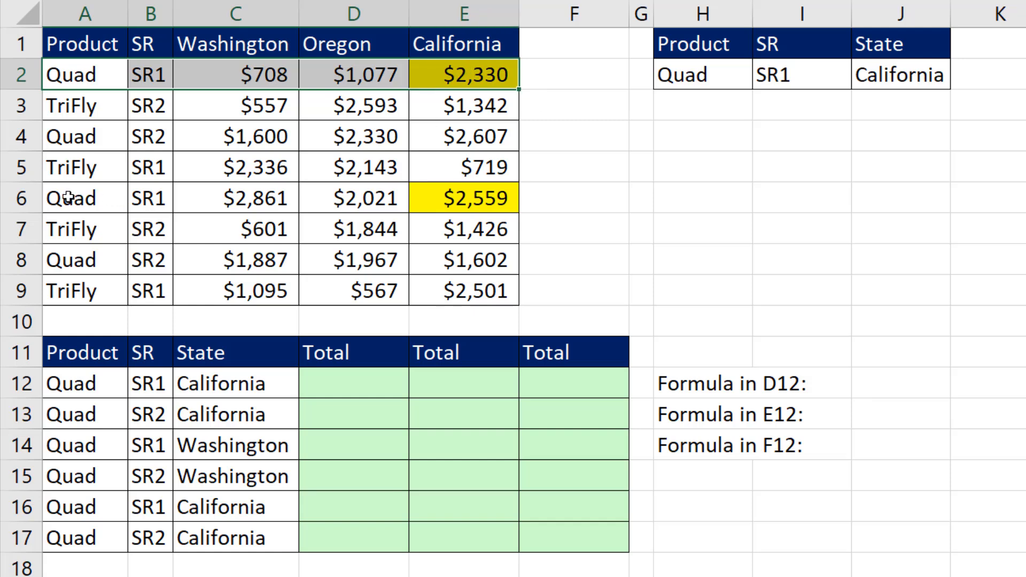
Start a =SUMIFS( formula in cell D12 under the first Total heading
click(84, 198)
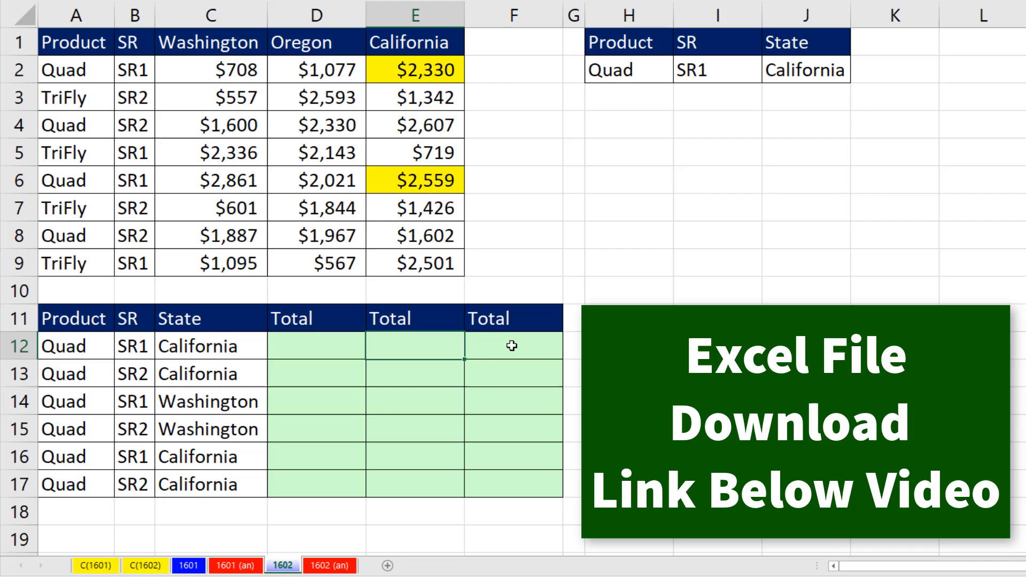
text(=SUMIFS()
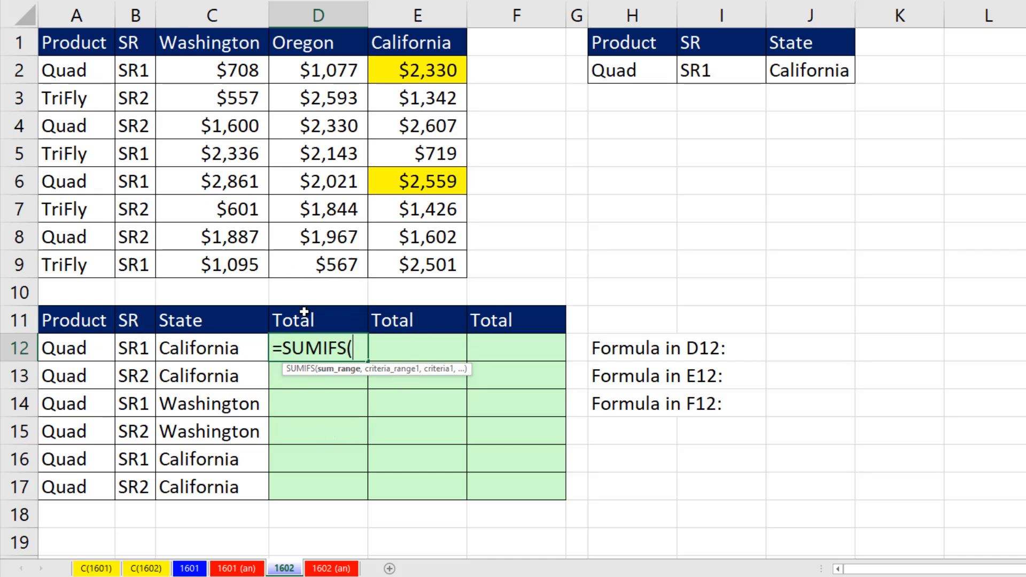
mouse_move(311, 303)
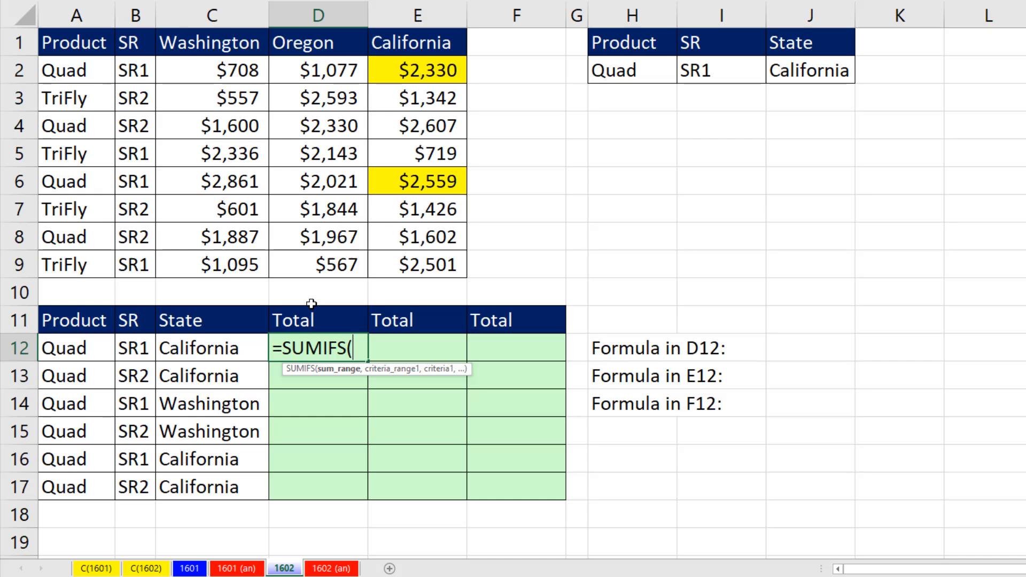
mouse_move(133, 209)
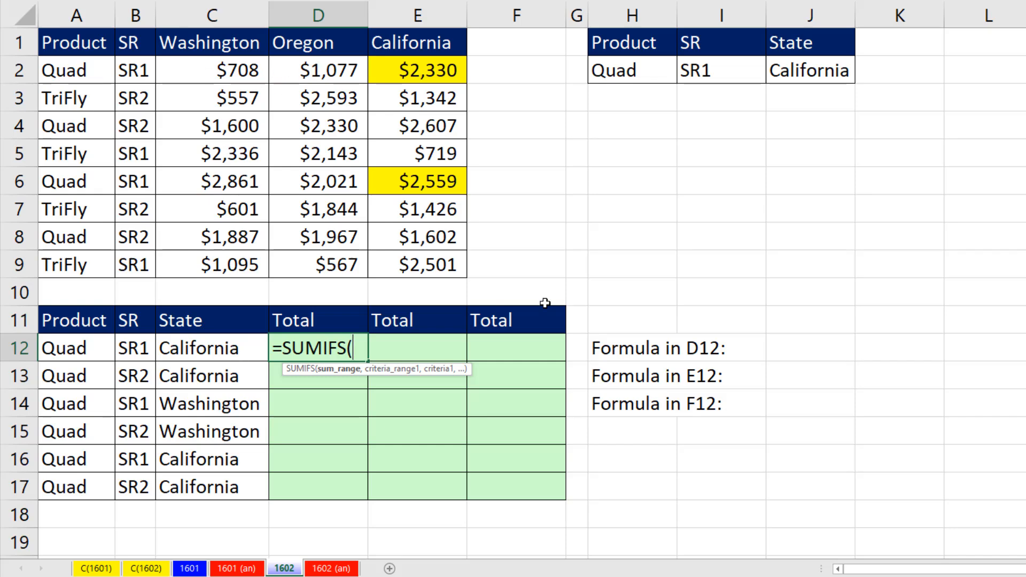
Enter =XLOOKUP(C12,$C$1:$E$1,$C$2:$E$9) in D12 so the California column spills down
text(=XLOOKUP()
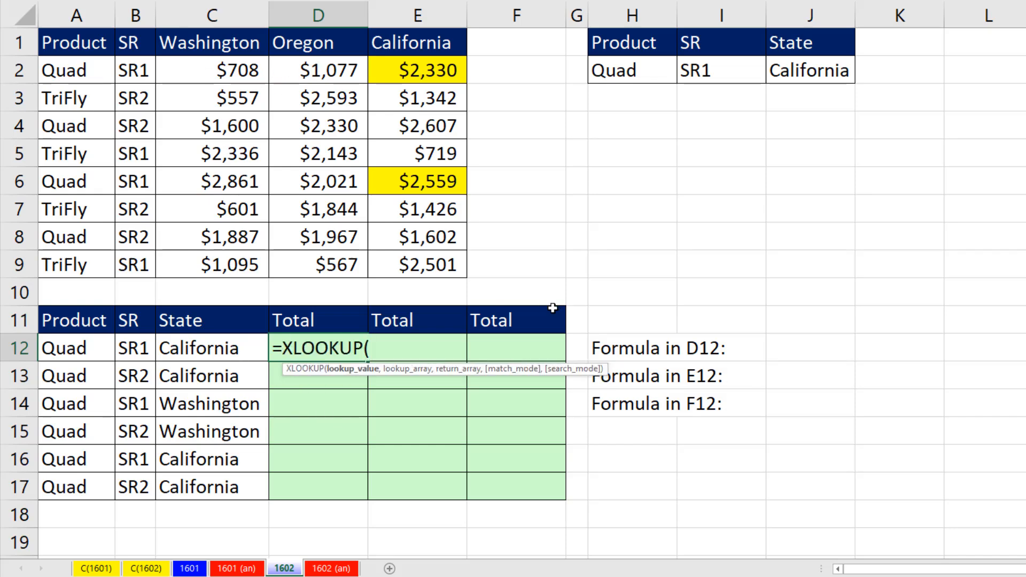
click(209, 348)
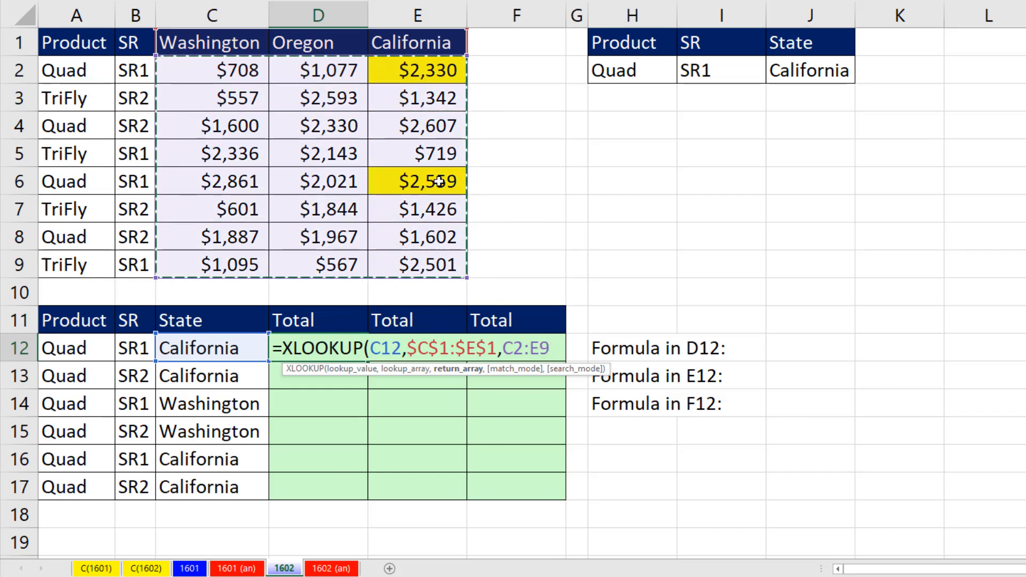
mouse_move(419, 115)
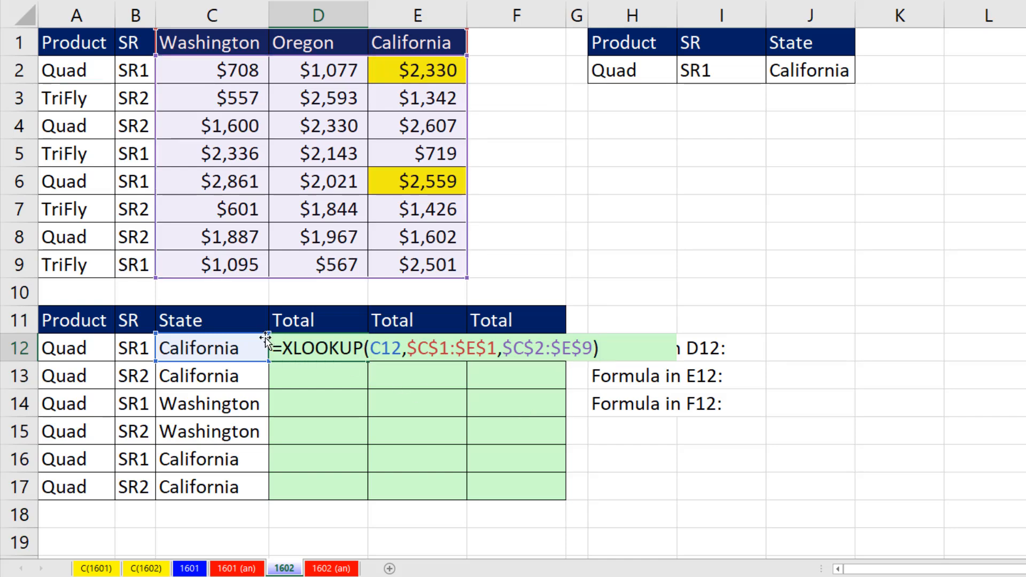
mouse_move(435, 398)
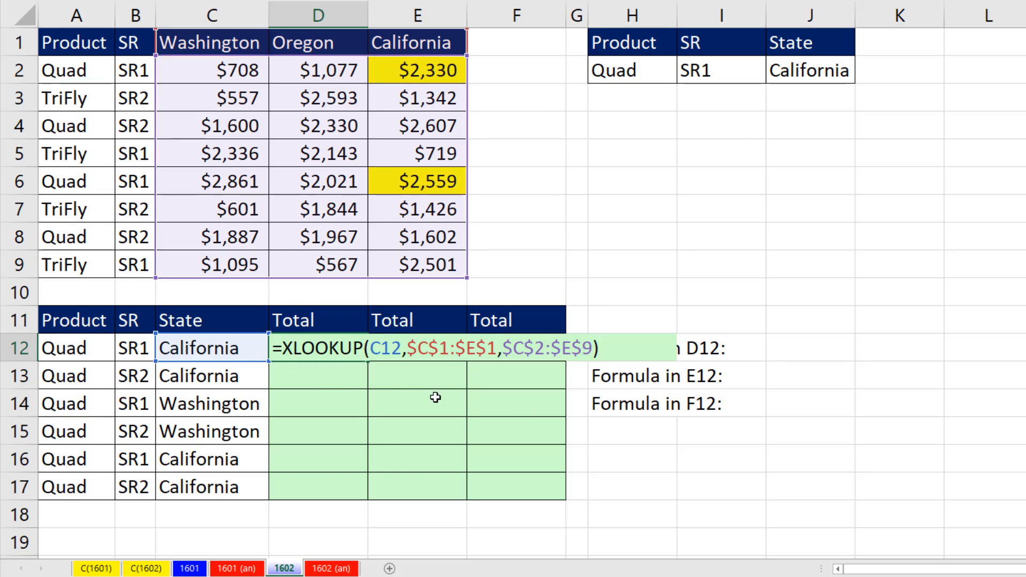
key(Enter)
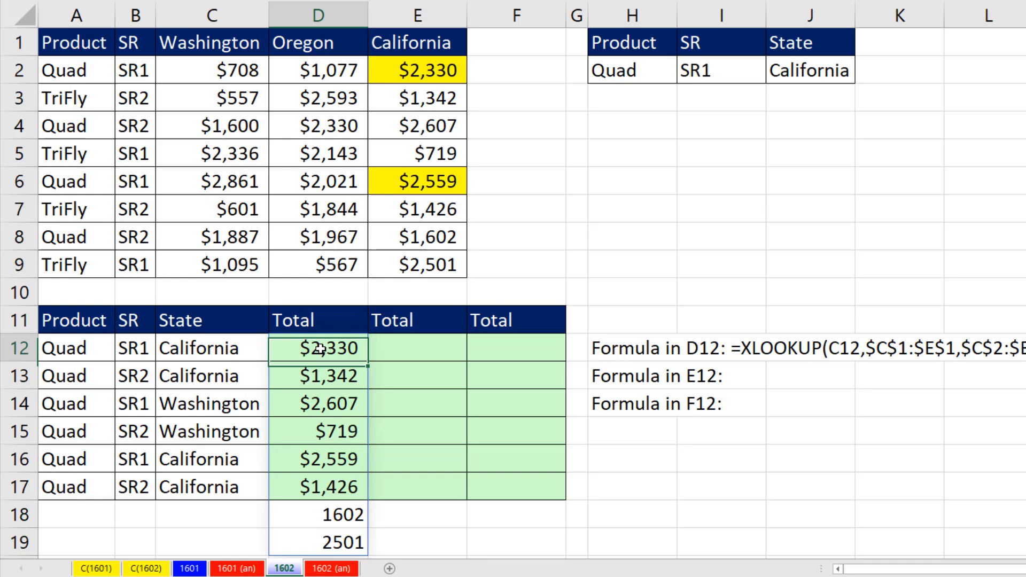
Reopen D12 and wrap the XLOOKUP in SUMIFS as its sum range
double_click(319, 348)
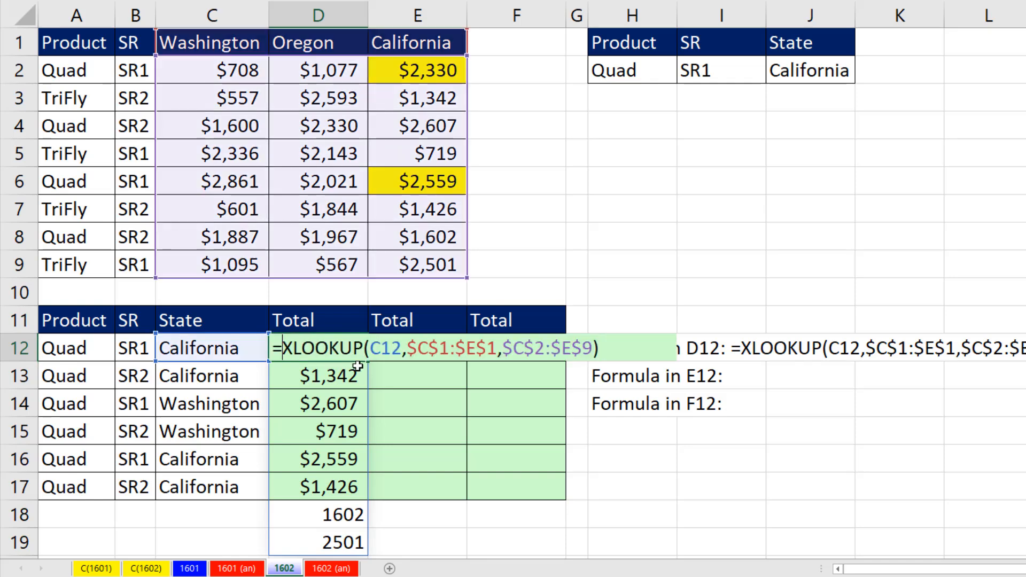
text(SUMIFS()
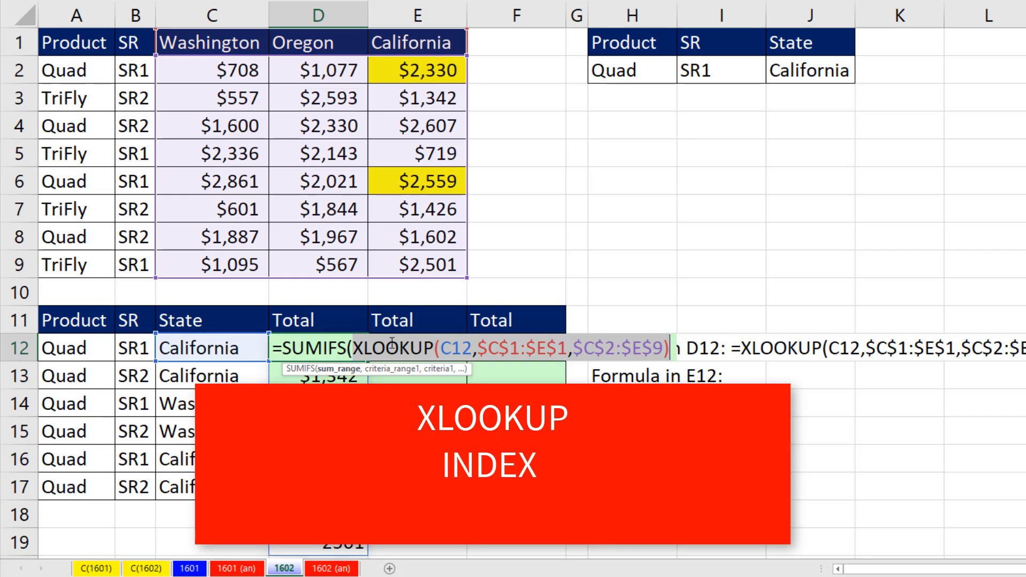
text(deliver a range object)
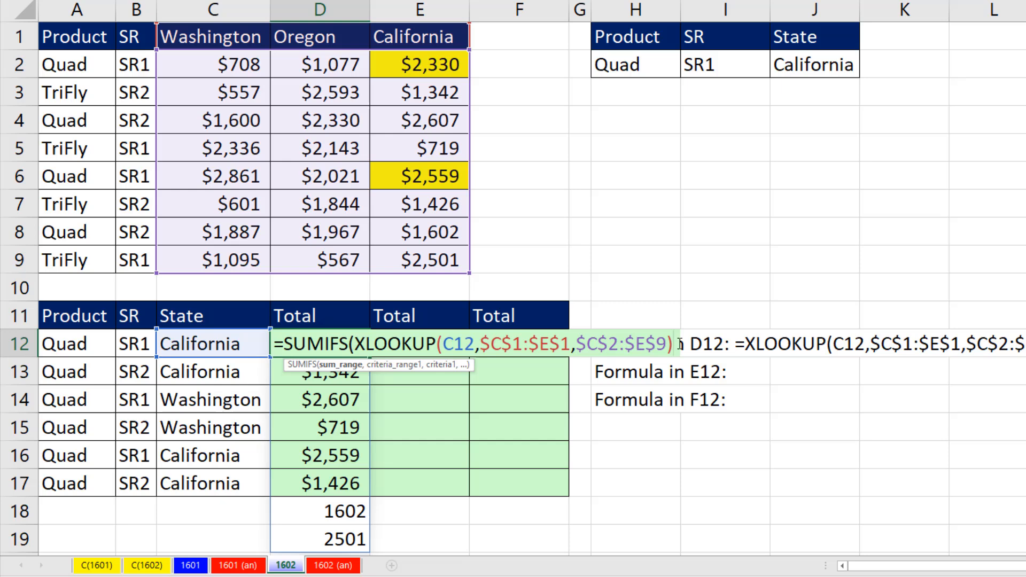
text(,)
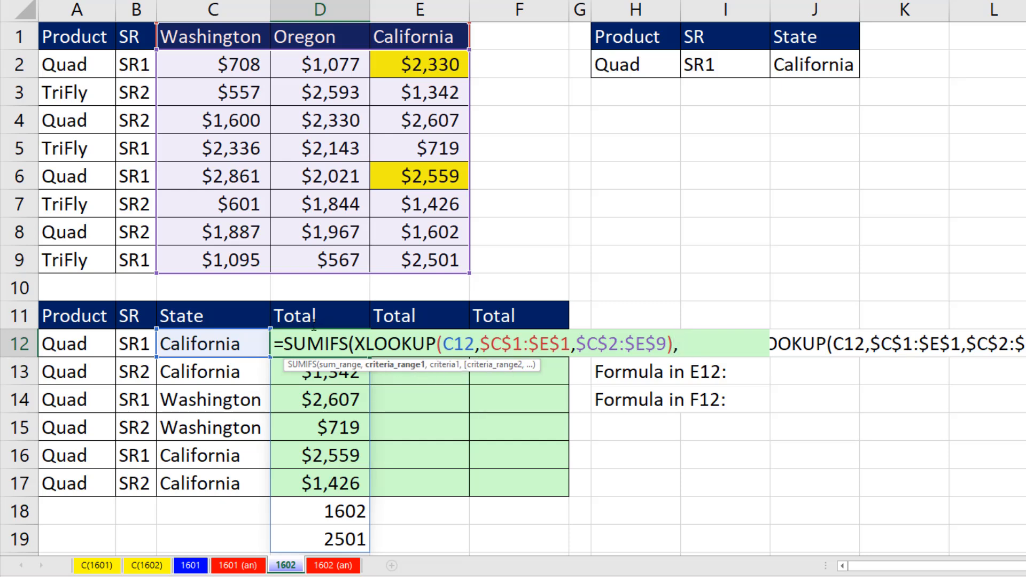
Add criteria $A$2:$A$9=A12 and $B$2:$B$9=B12, giving $4,889 in D12
drag(76, 64, 77, 260)
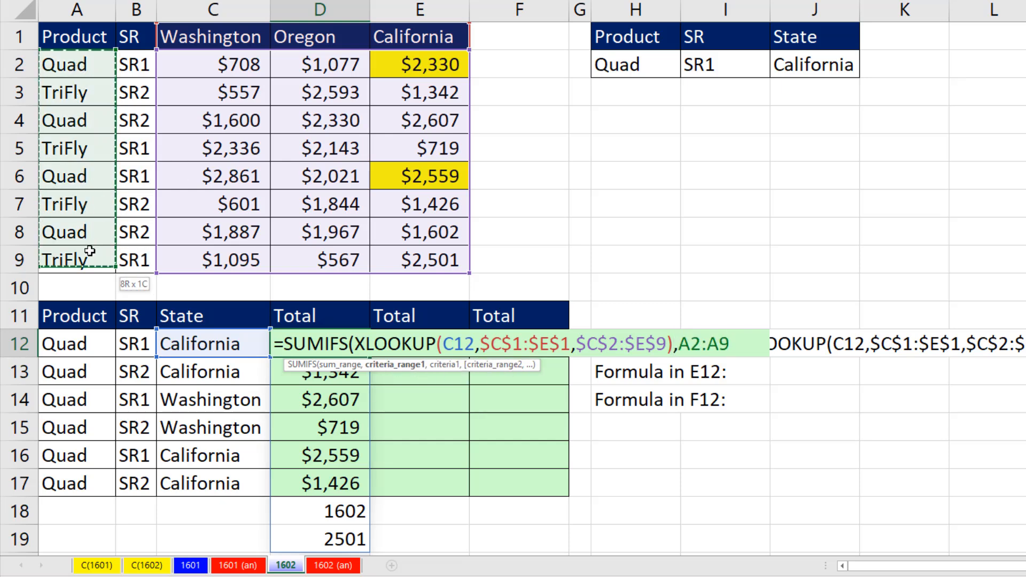
key(f4)
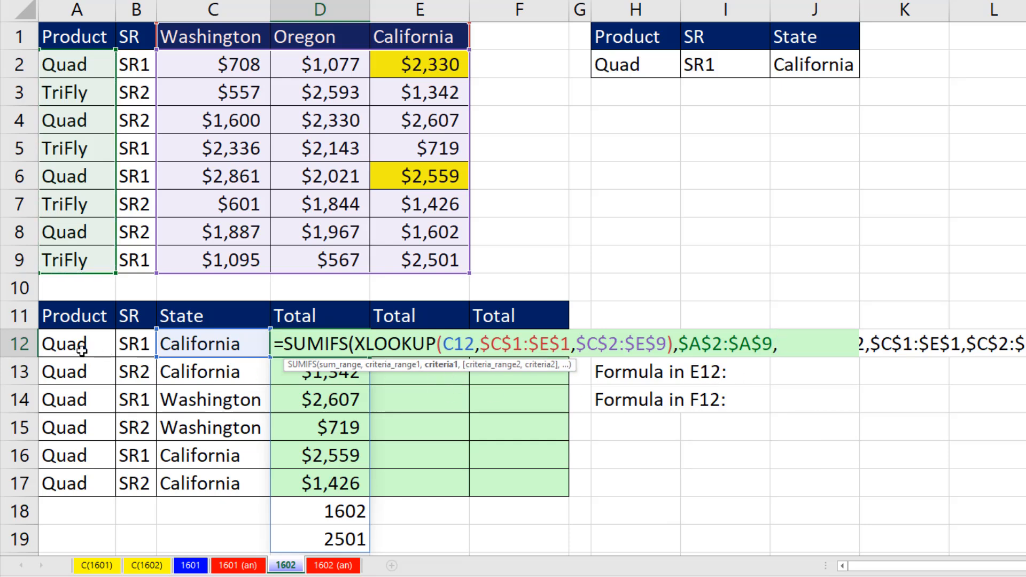
click(73, 344)
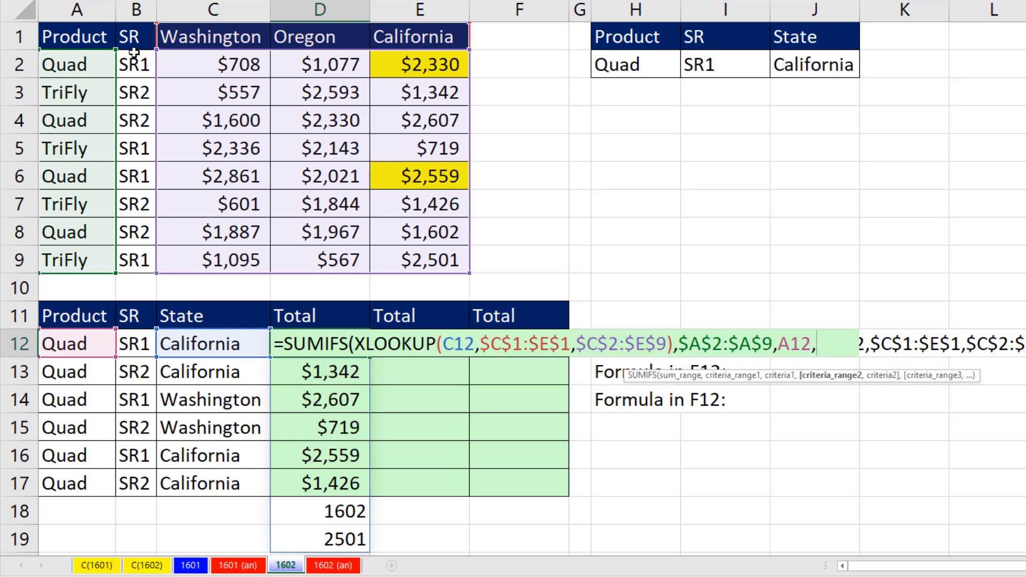
drag(135, 64, 136, 259)
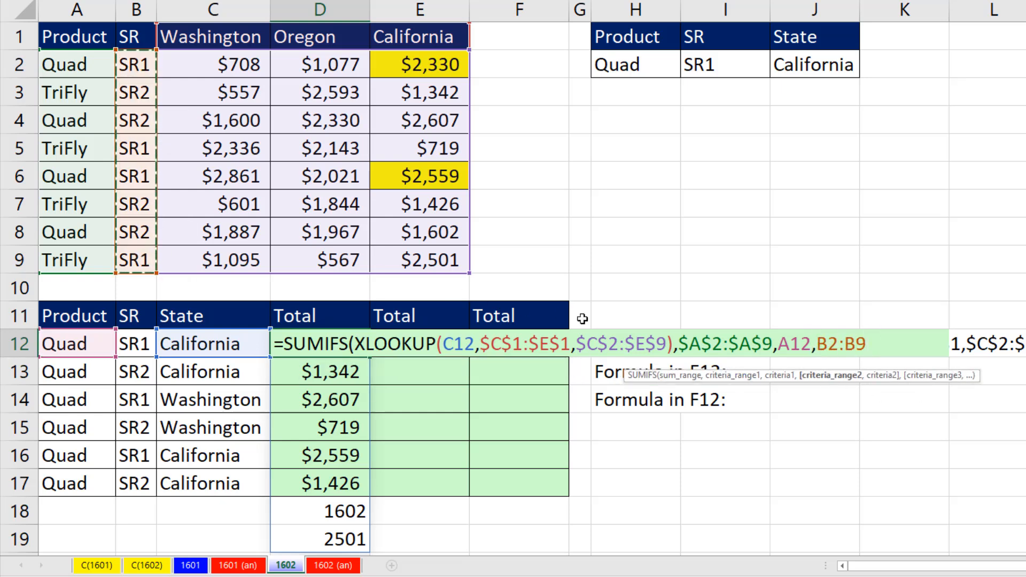
text($B$2:$B$9,B12))
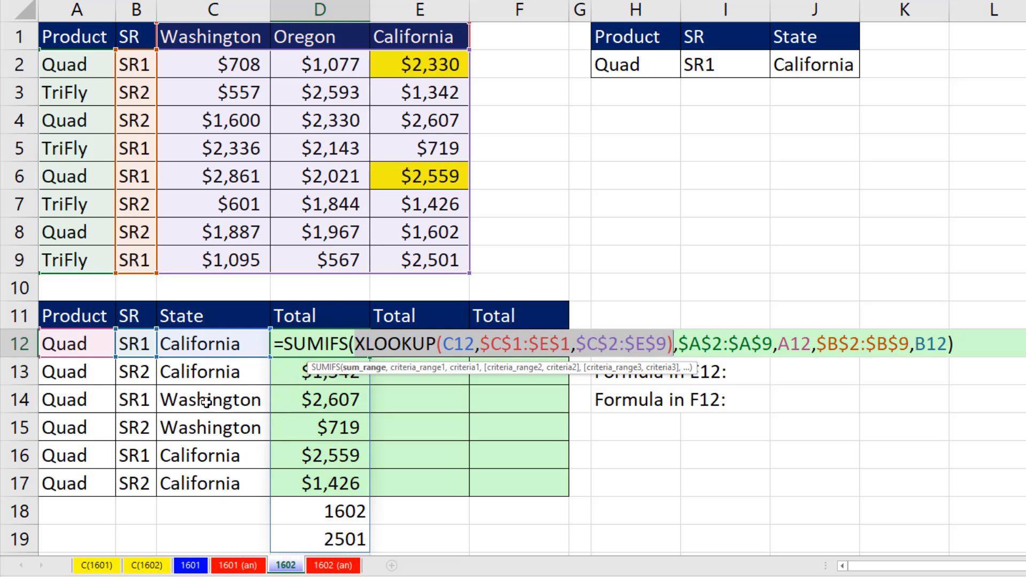
mouse_move(193, 64)
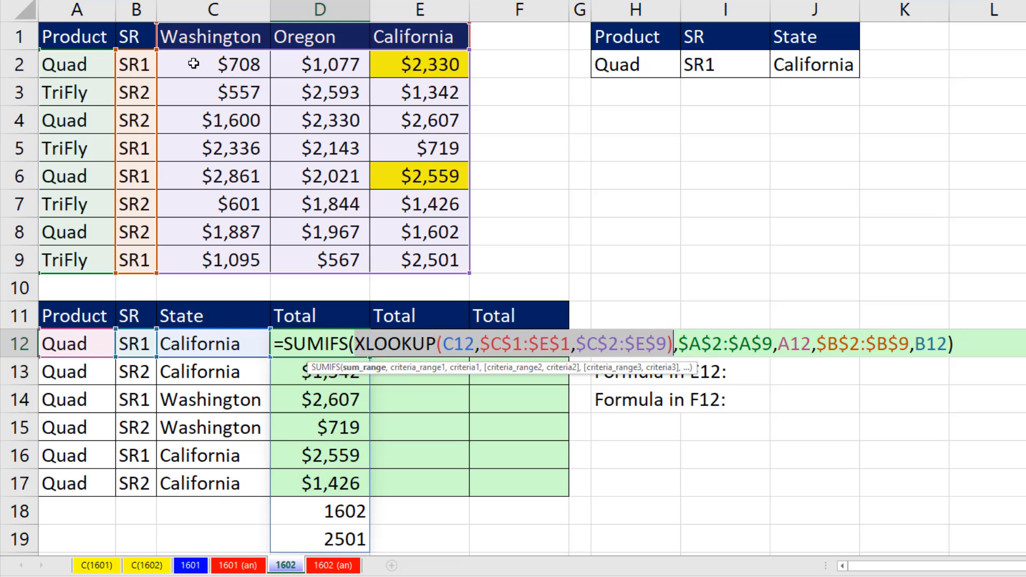
key(Ctrl+Enter)
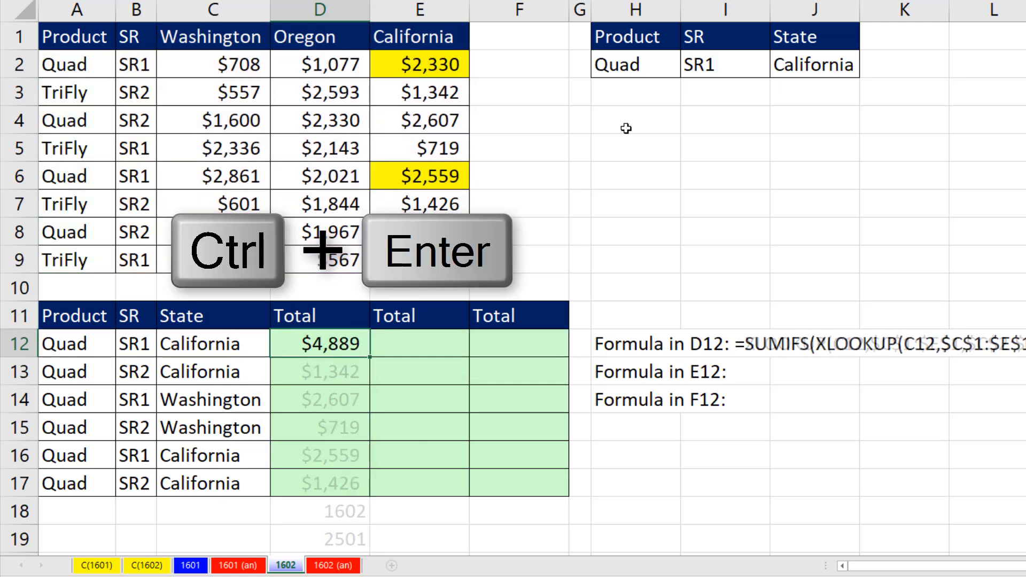
Fill the SUMIFS down to D17 and evaluate D14's XLOOKUP part into values
key(ctrl+enter)
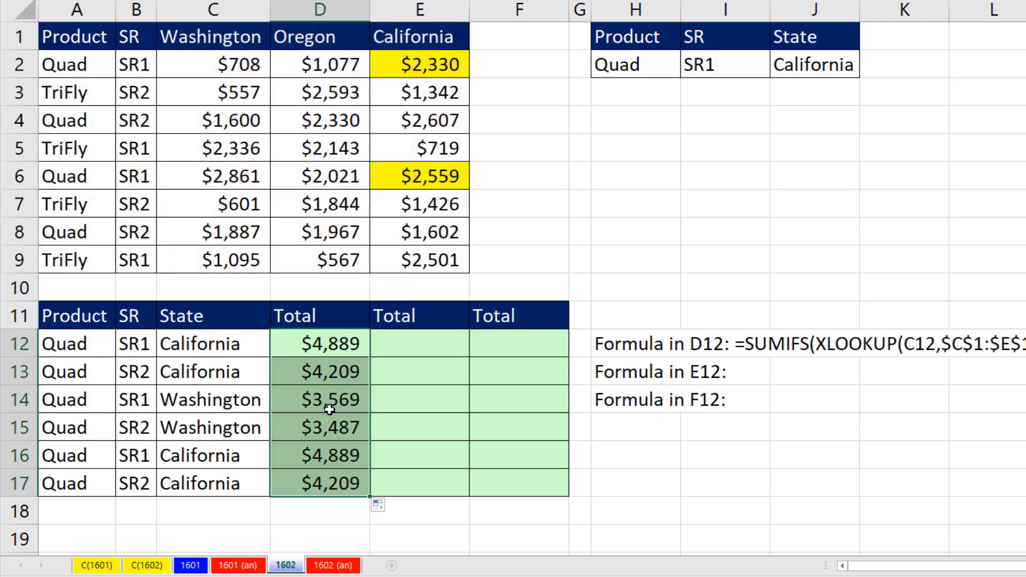
key(F2)
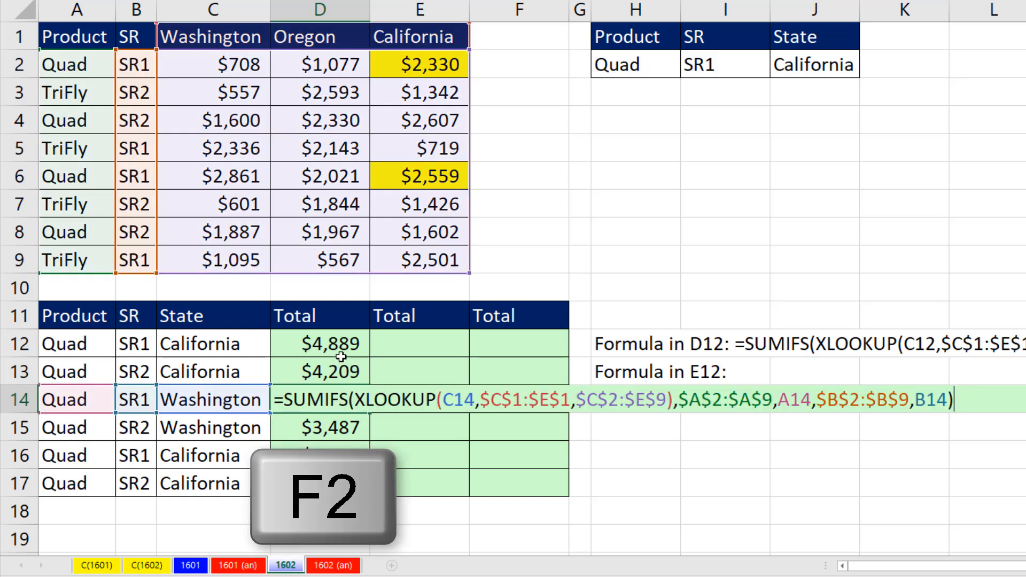
key(f2)
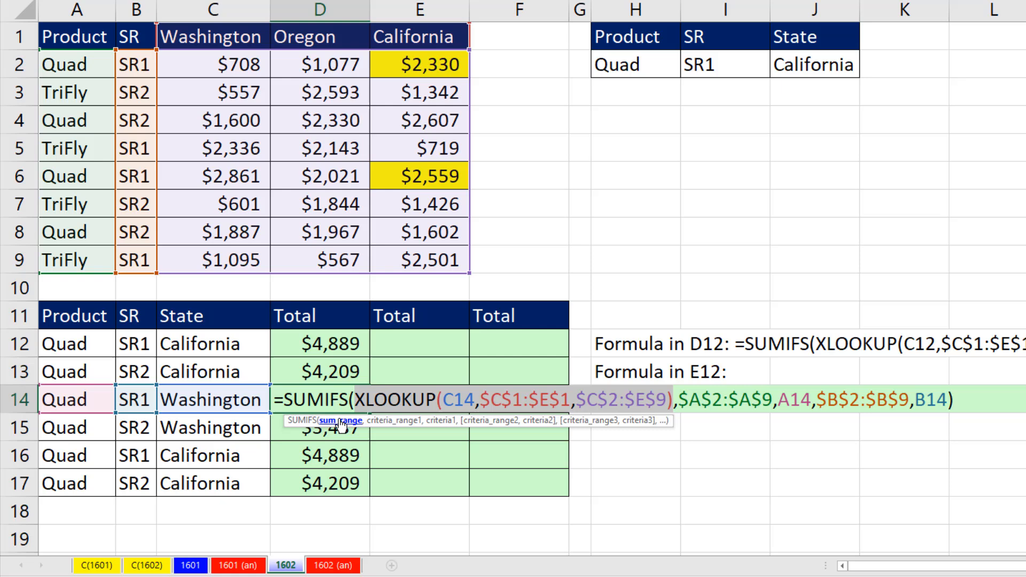
key(f9)
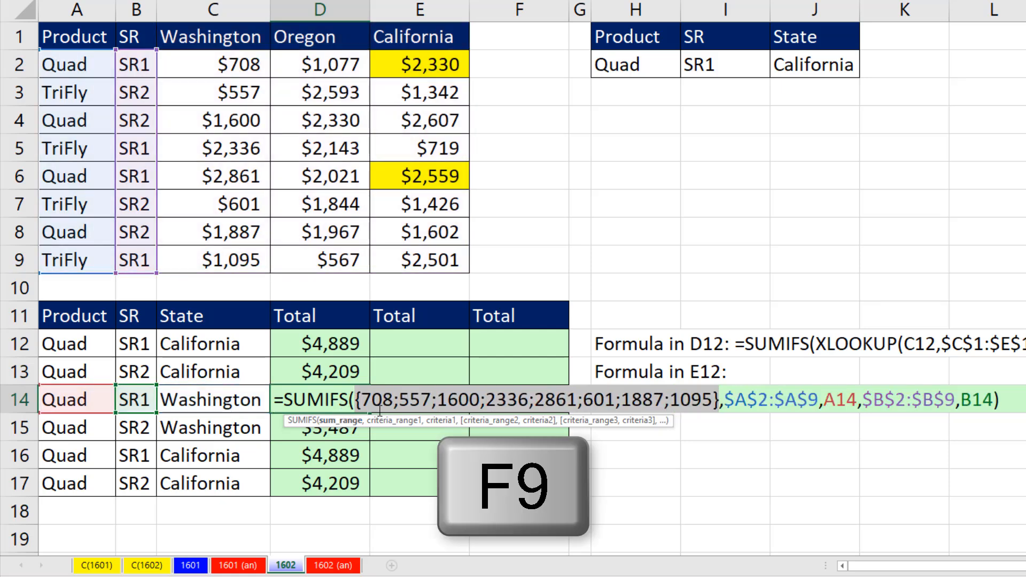
key(f9)
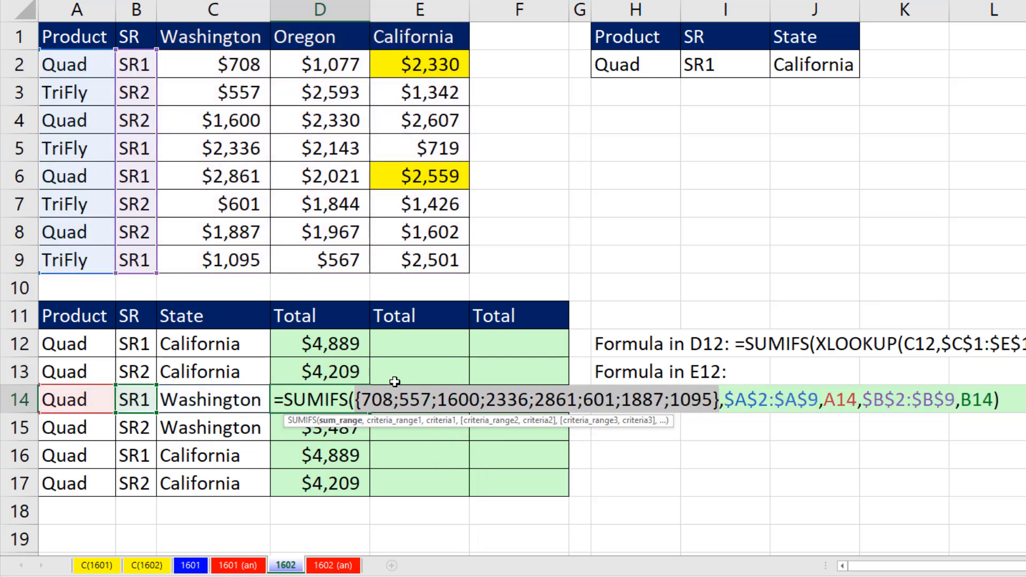
mouse_move(634, 406)
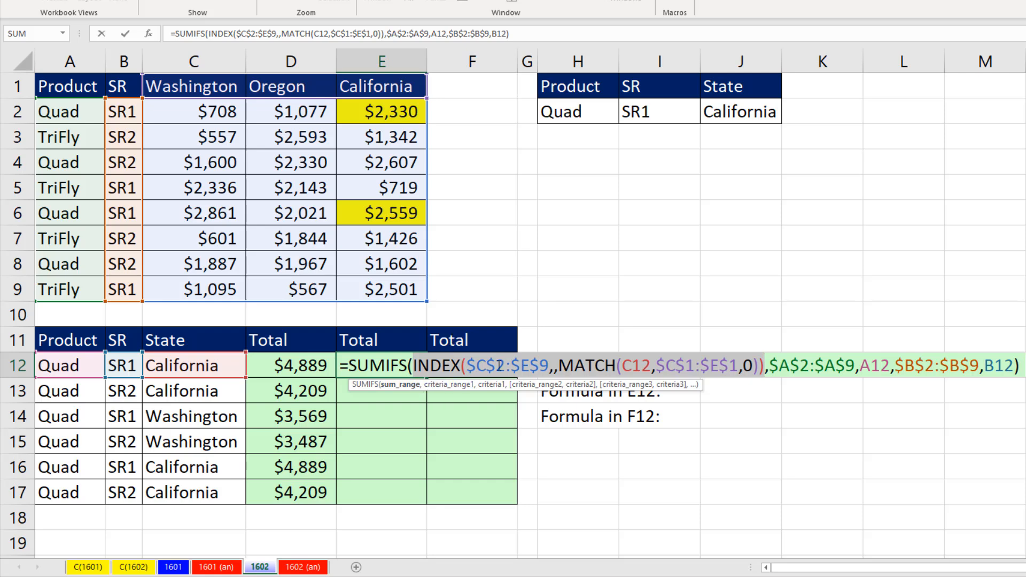
mouse_move(539, 278)
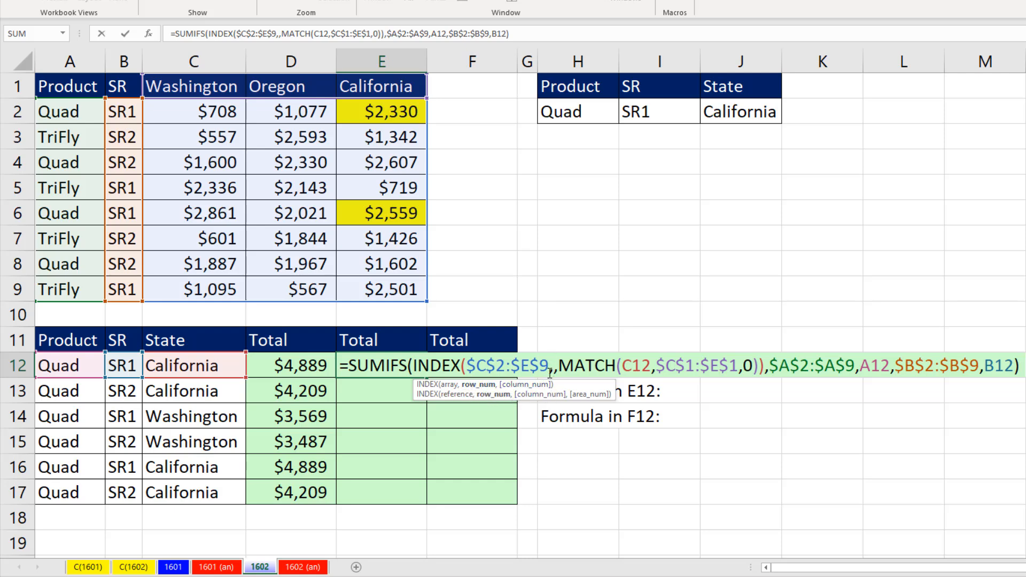
mouse_move(450, 195)
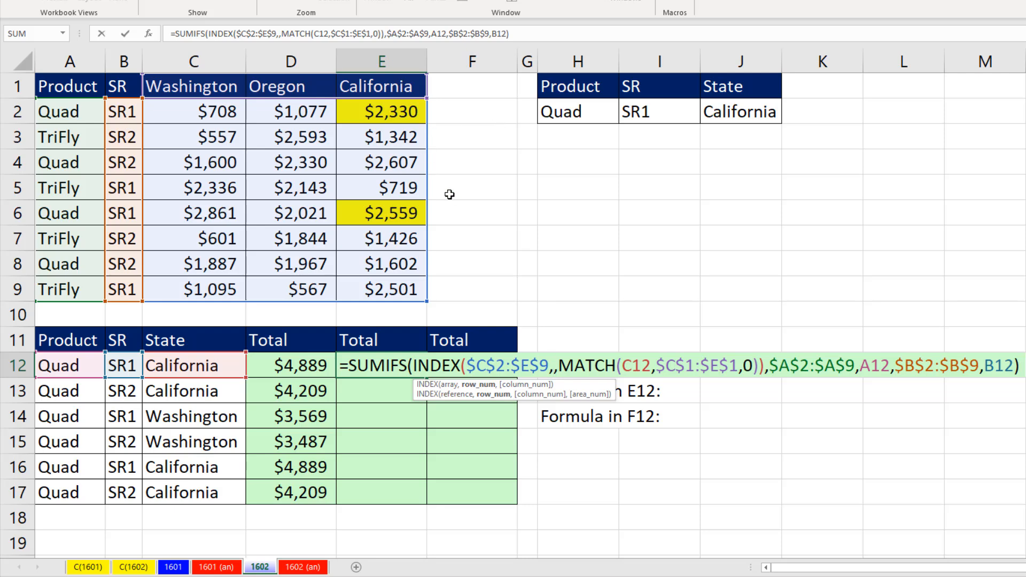